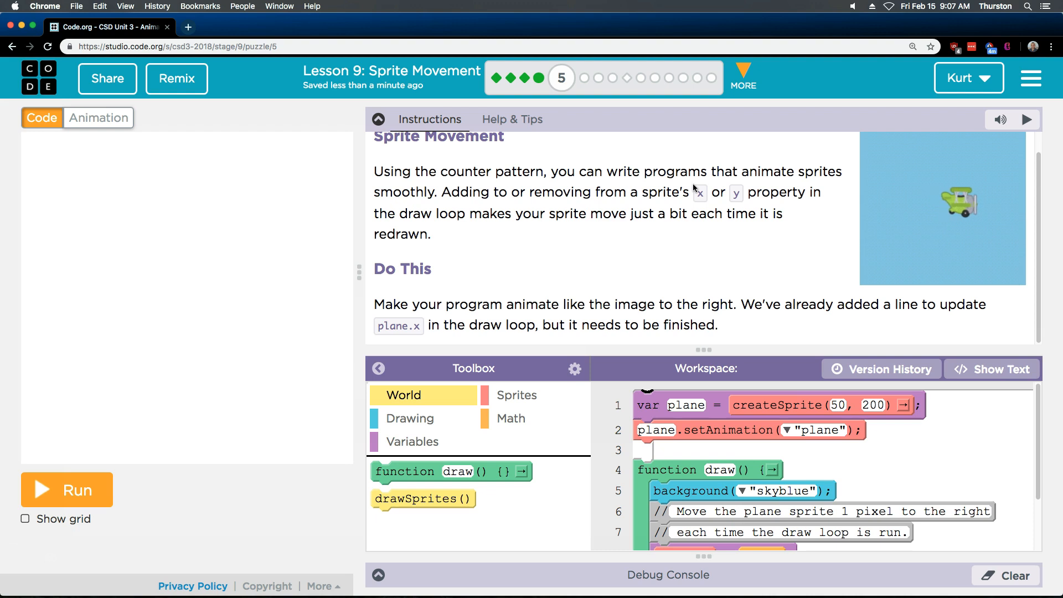
# Step: Run the starter program, revealing the empty-parameter error reported on line 10
pyautogui.click(67, 489)
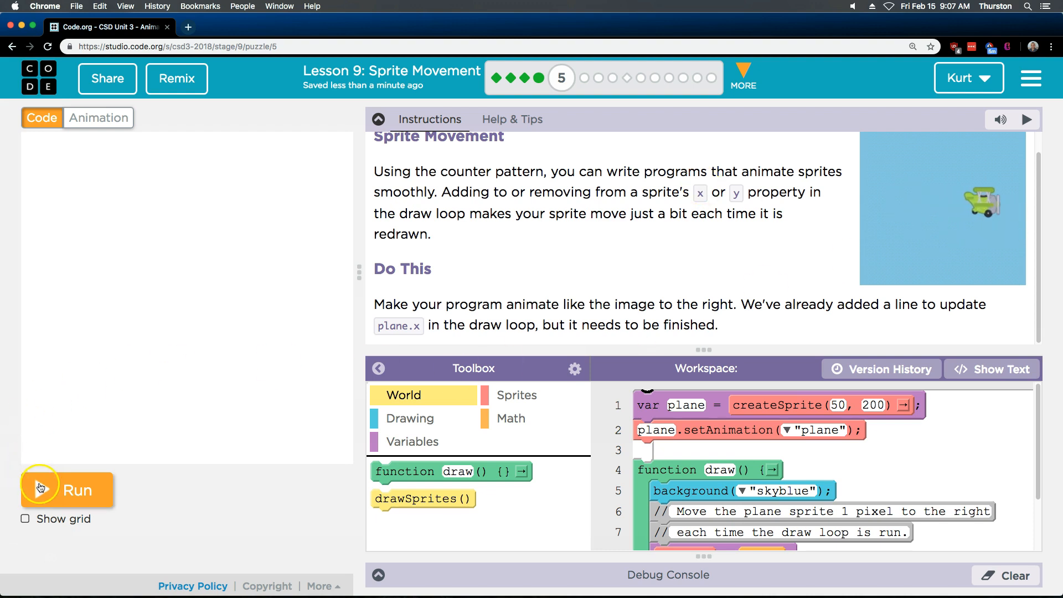
pyautogui.click(65, 490)
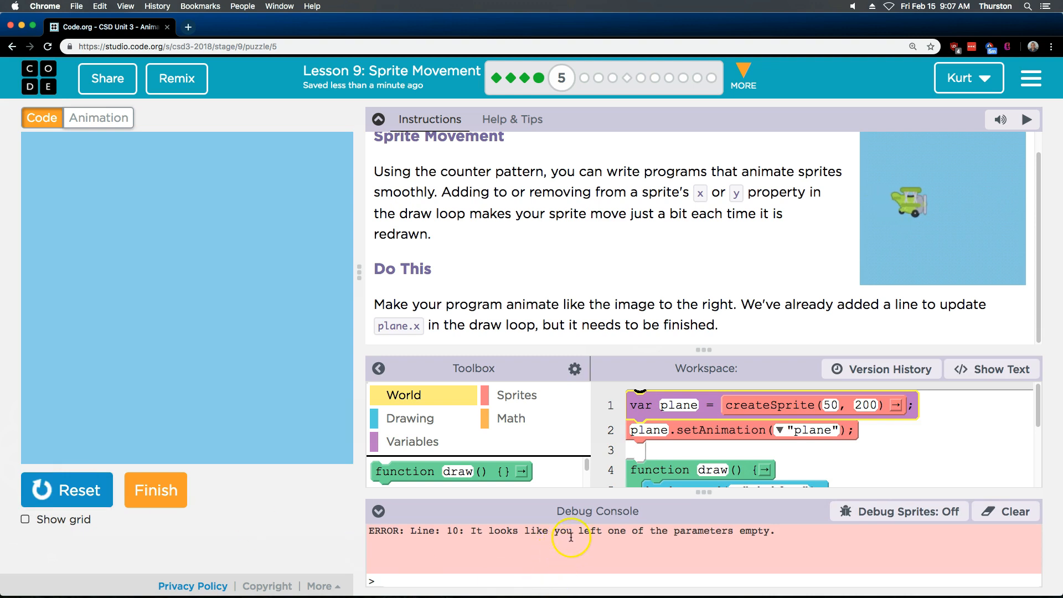
pyautogui.moveTo(395, 144)
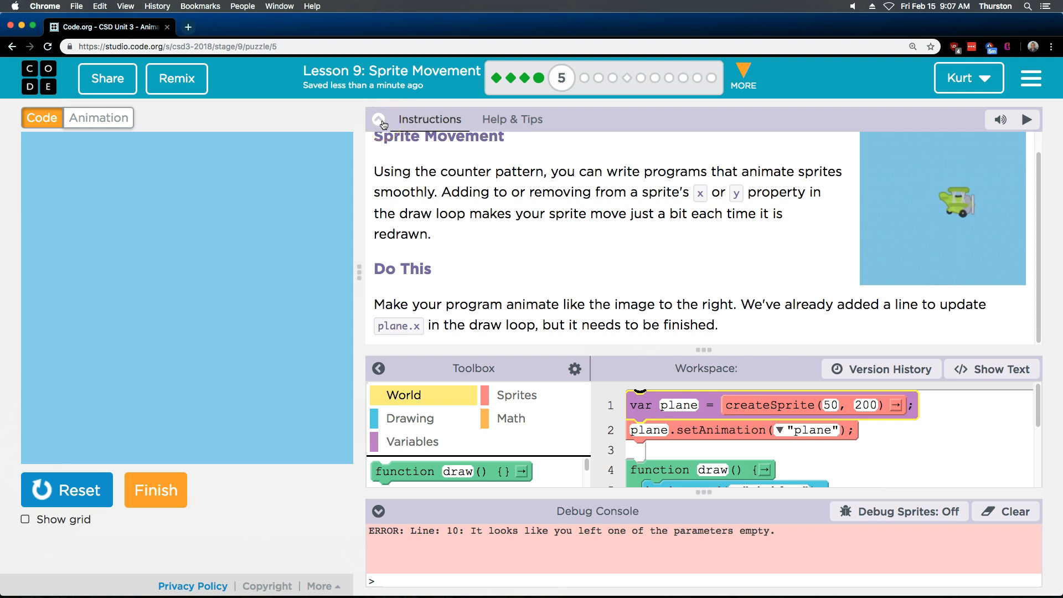
# Step: Hide the instructions and fill both empty slots of line 8's + block with 5
pyautogui.click(382, 119)
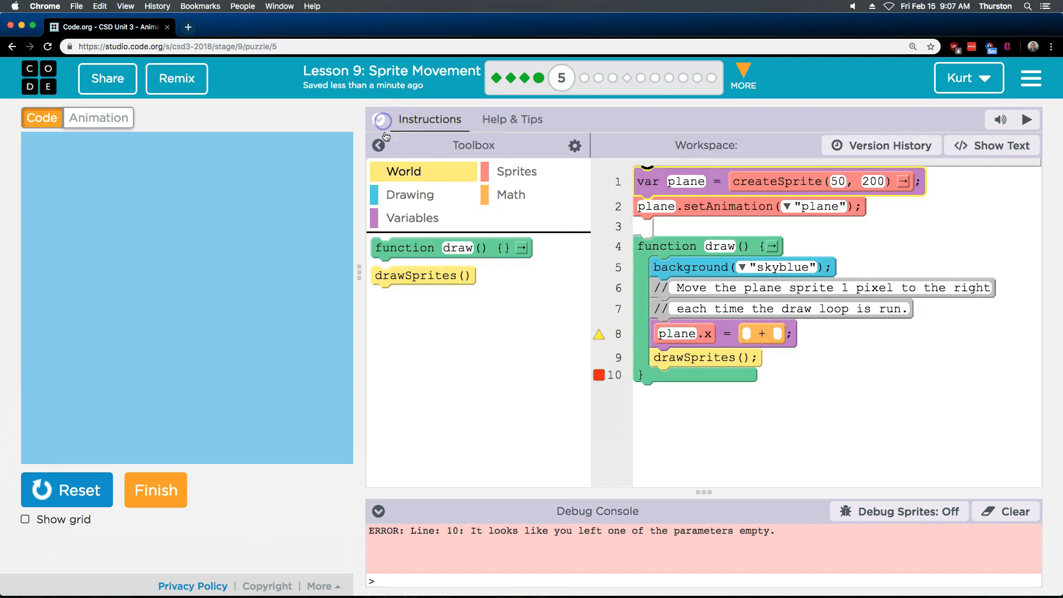
pyautogui.click(747, 334)
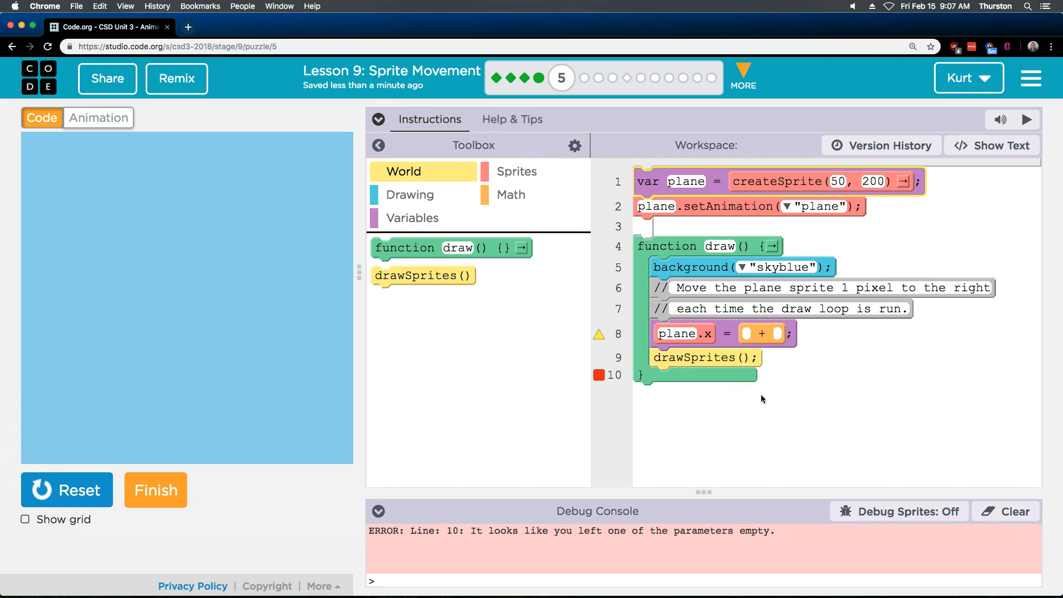
pyautogui.write('5')
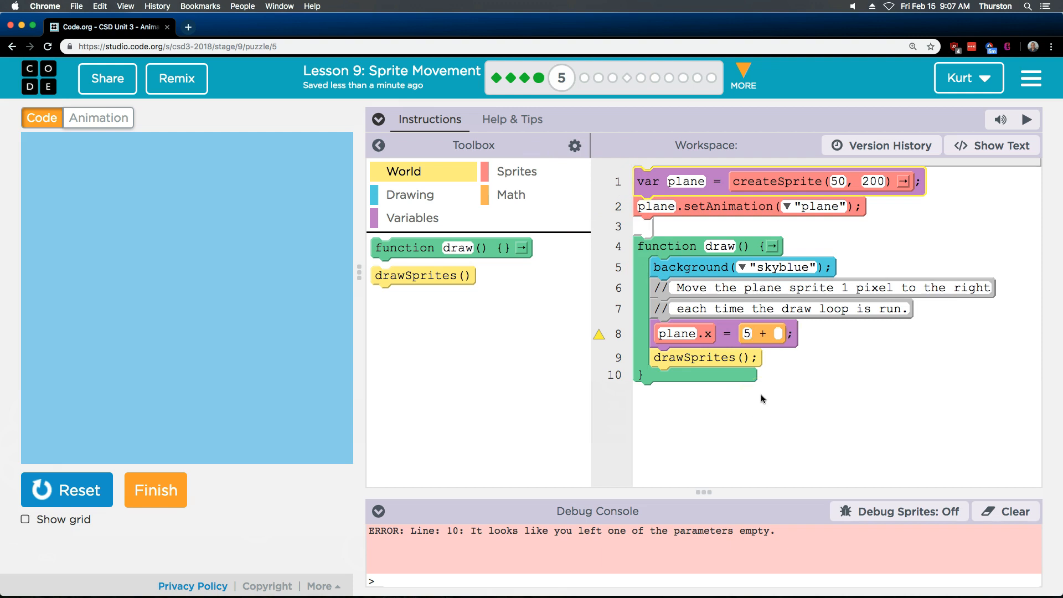
pyautogui.click(781, 333)
pyautogui.write('5')
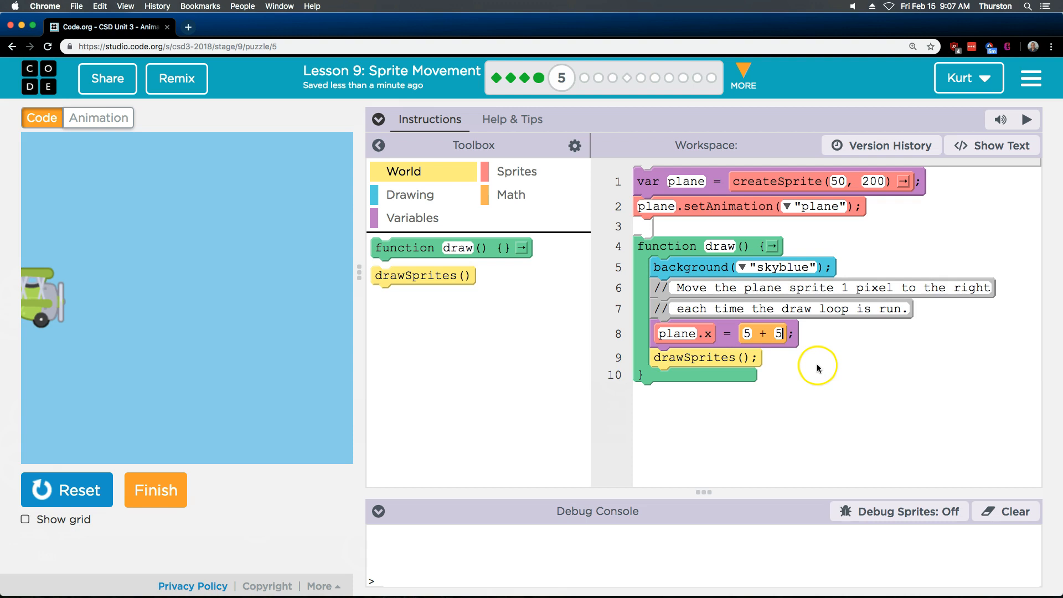
pyautogui.click(747, 333)
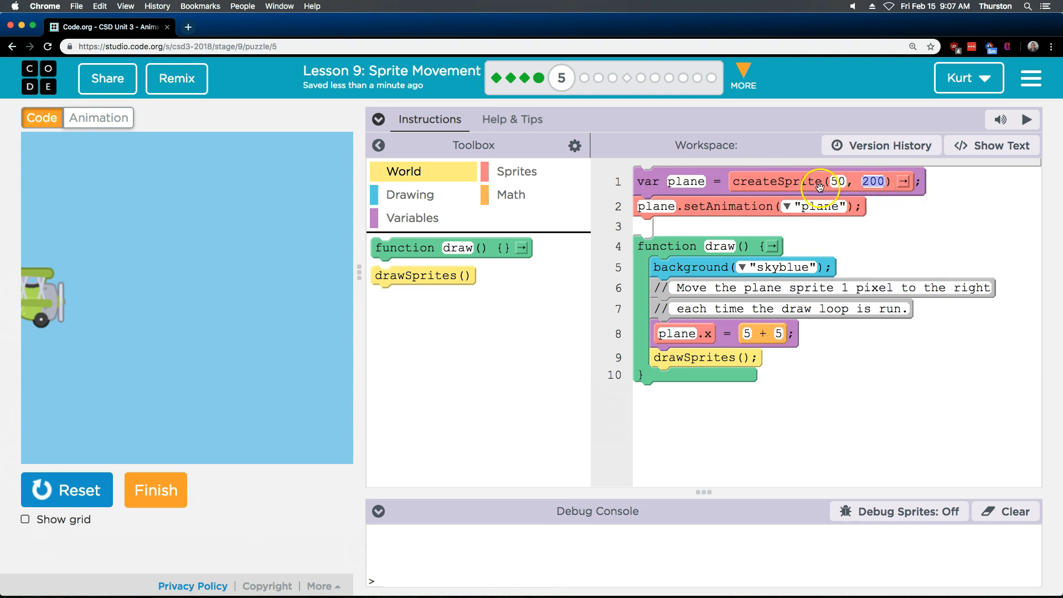
pyautogui.moveTo(26, 301)
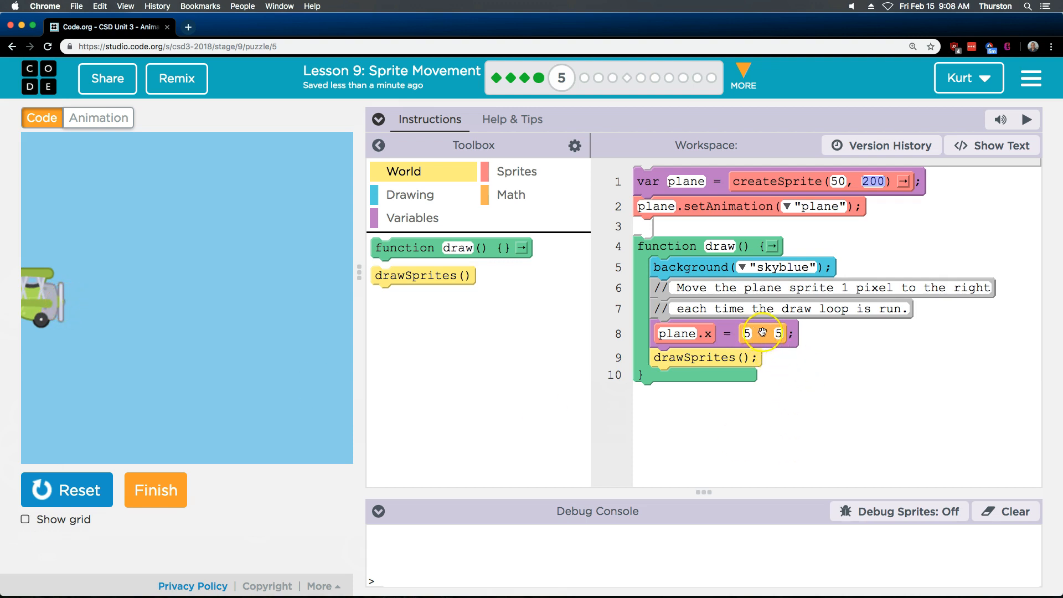
pyautogui.click(763, 333)
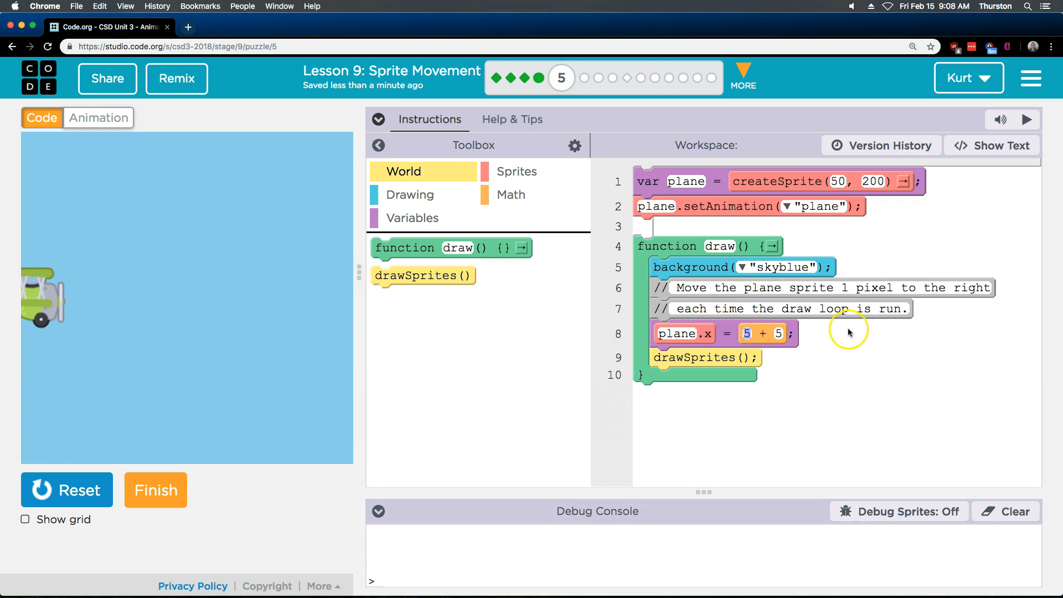
pyautogui.click(747, 333)
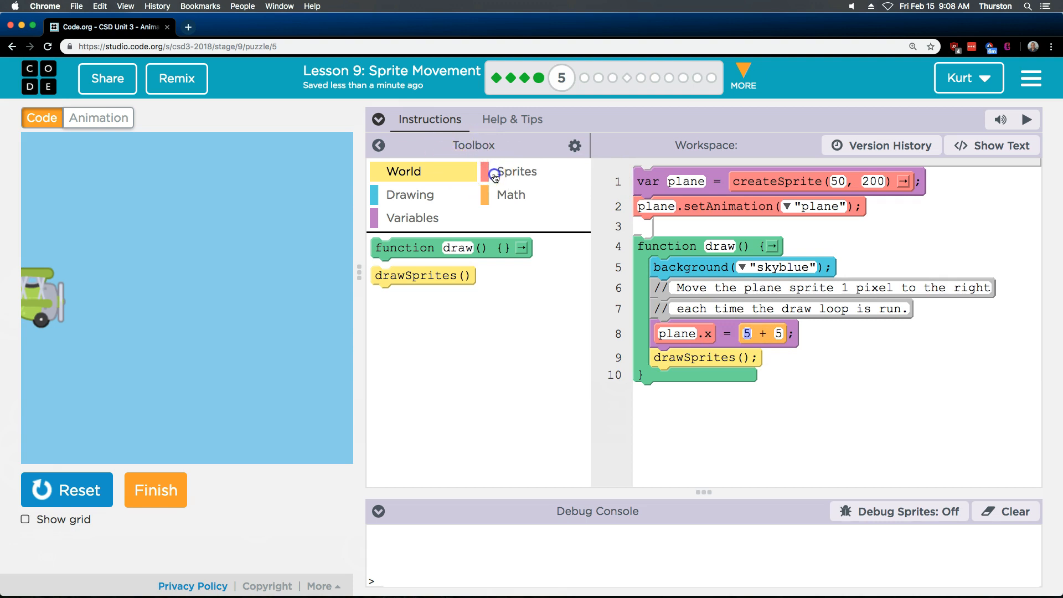
# Step: Use sprite.x + 5 on line 8, run it, and start renaming sprite after the undefined error
pyautogui.click(513, 195)
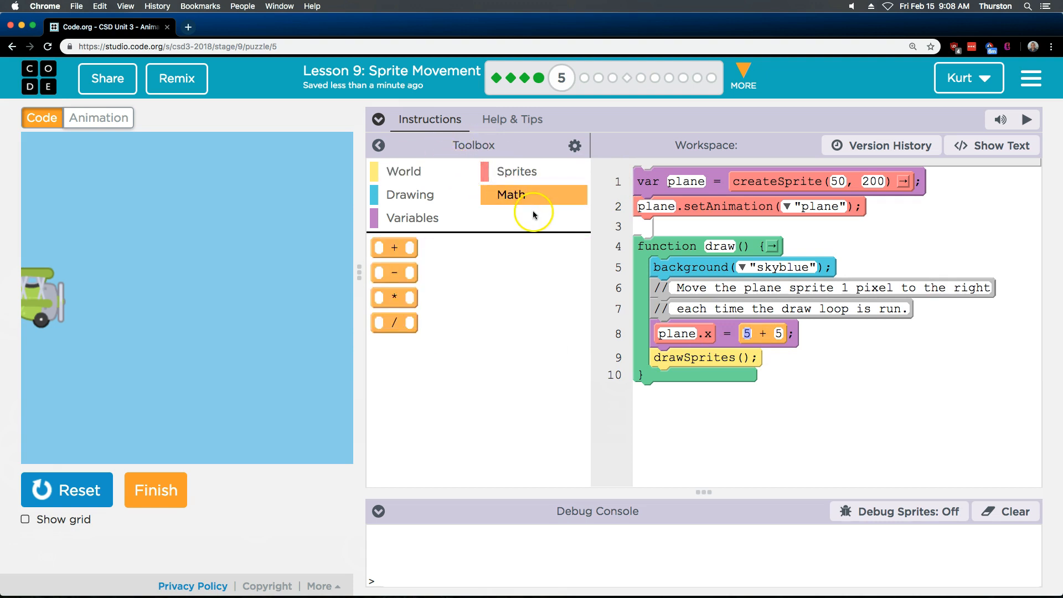
pyautogui.click(517, 170)
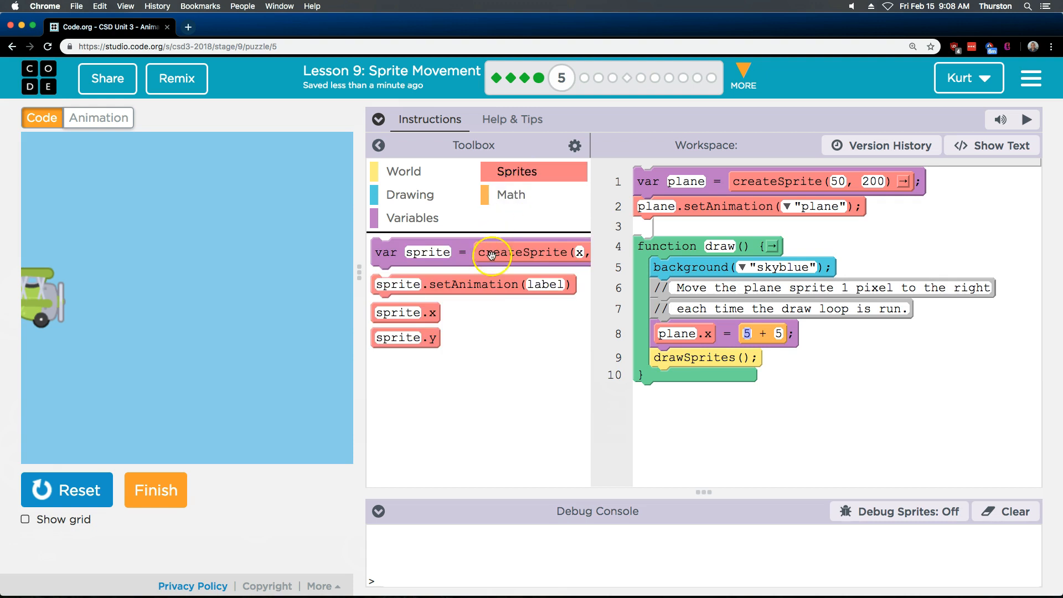
pyautogui.moveTo(561, 338)
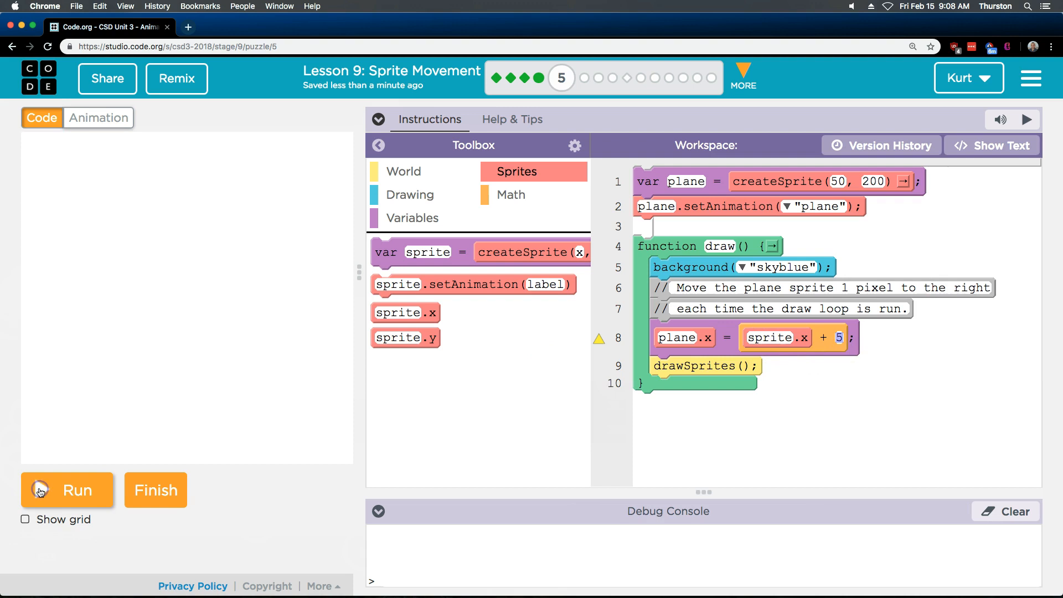
pyautogui.click(67, 489)
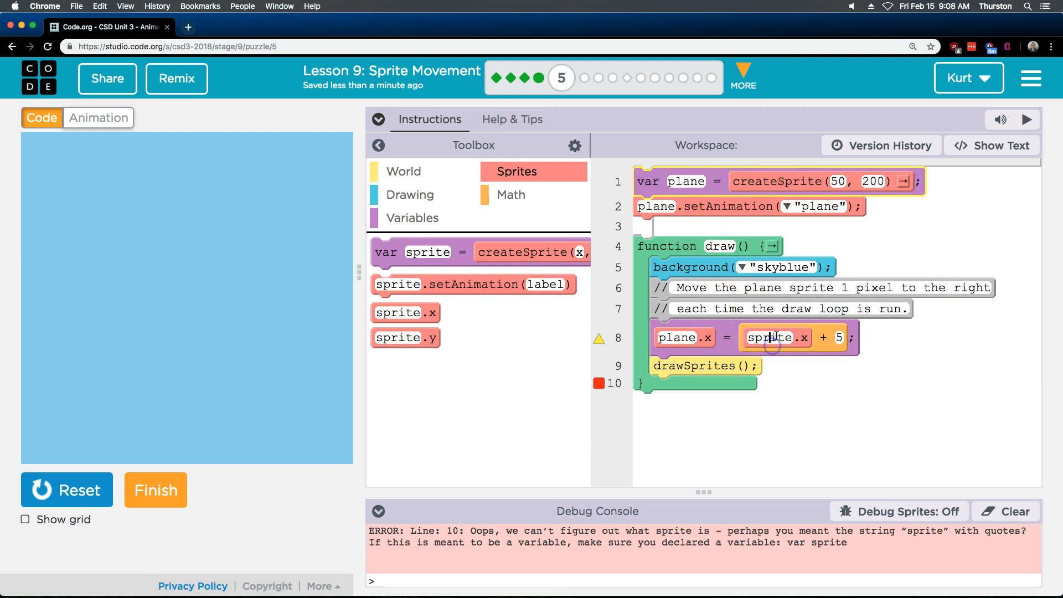
pyautogui.doubleClick(768, 337)
pyautogui.write('plane')
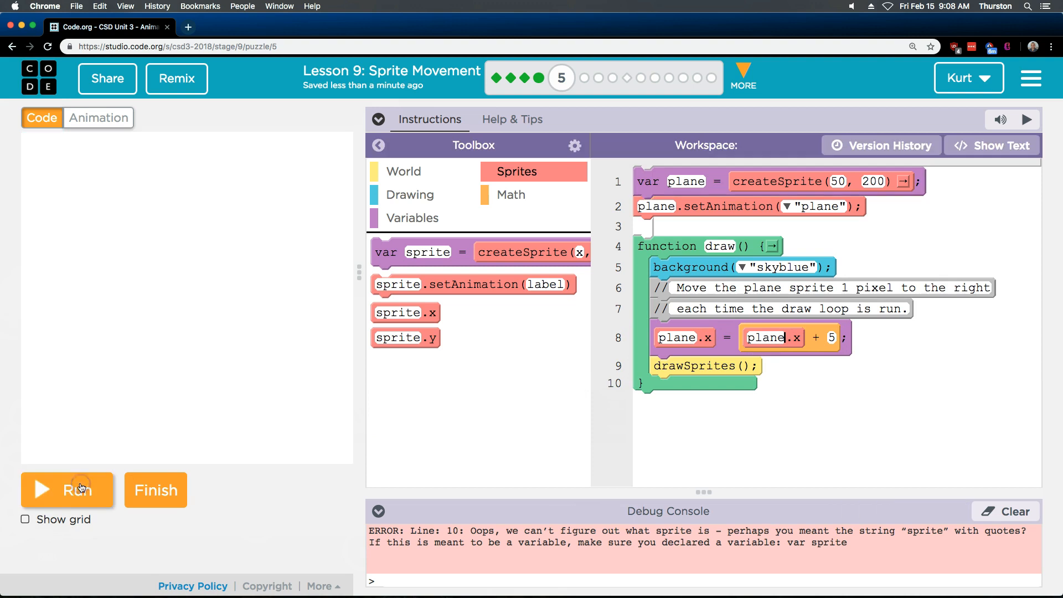
# Step: Run the program with line 8 reading plane.x = plane.x + 5
pyautogui.click(65, 490)
pyautogui.write('1')
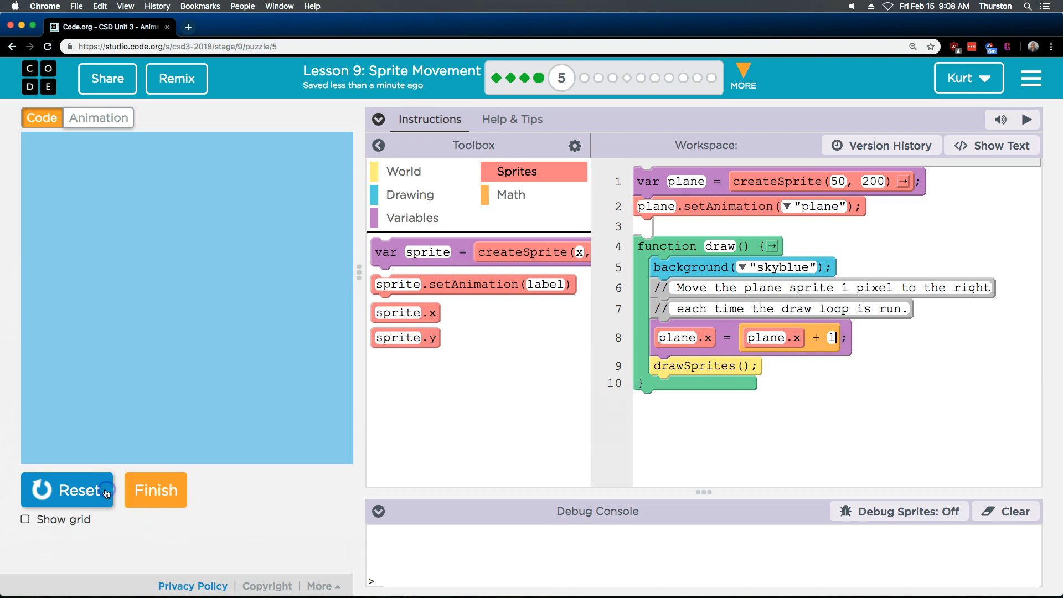
# Step: Rerun with + 1 and toggle the instructions to compare the gliding plane with the example
pyautogui.click(68, 489)
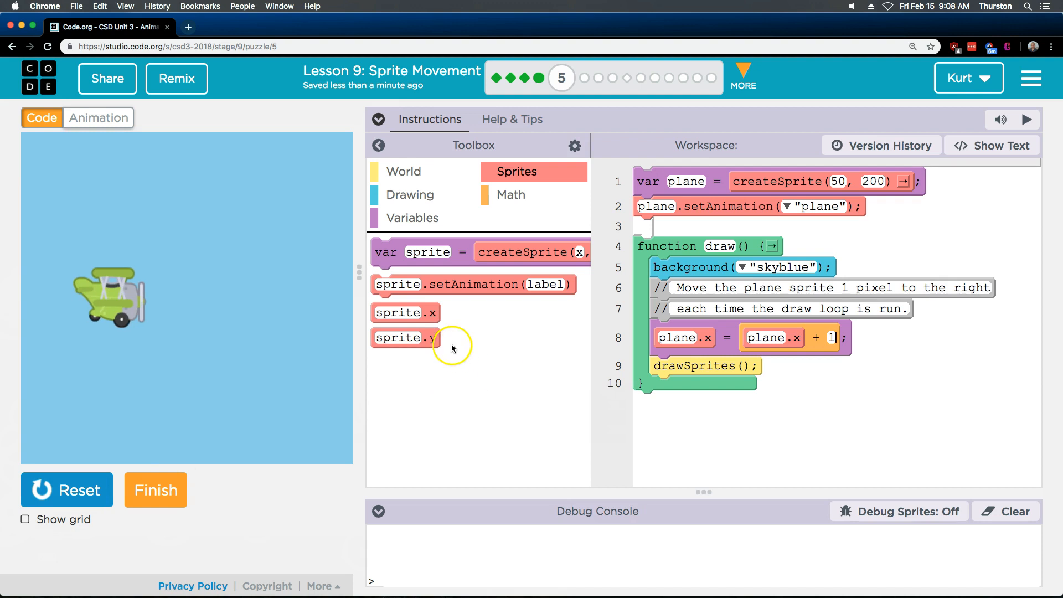
pyautogui.click(377, 119)
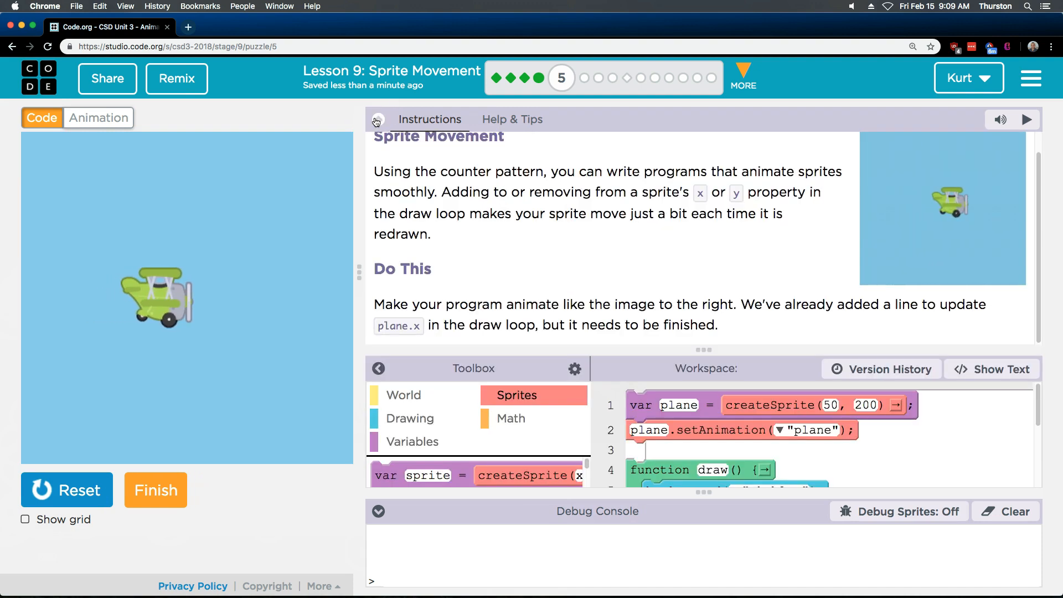
pyautogui.click(376, 123)
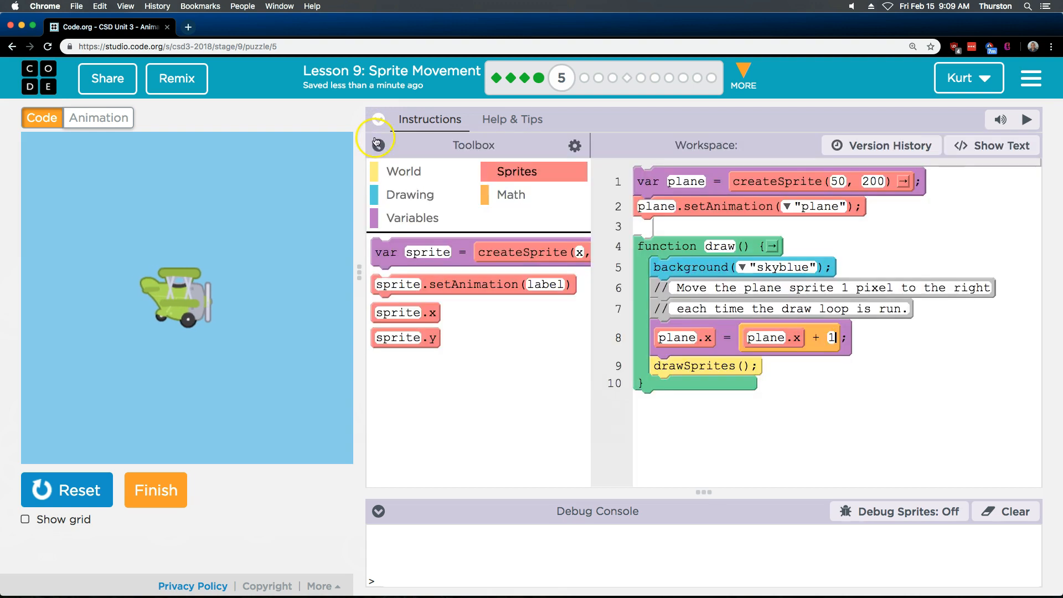
pyautogui.click(379, 128)
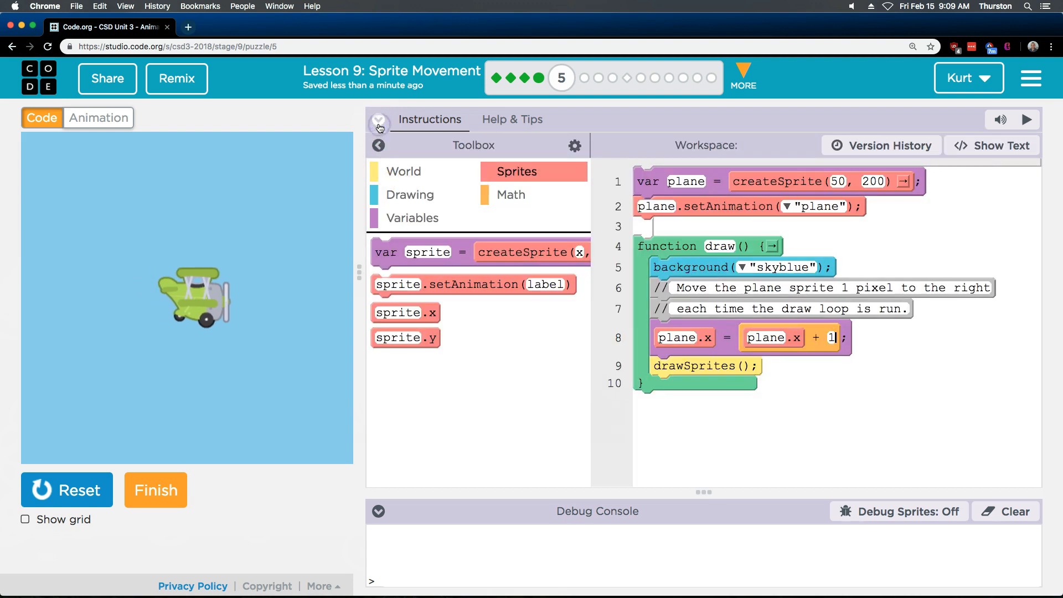
pyautogui.click(379, 119)
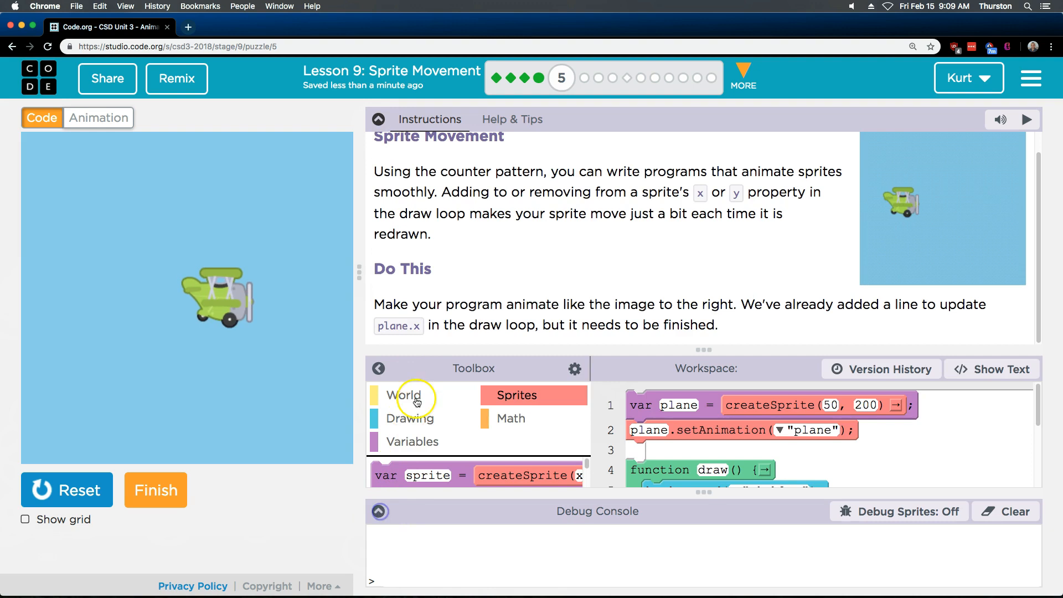